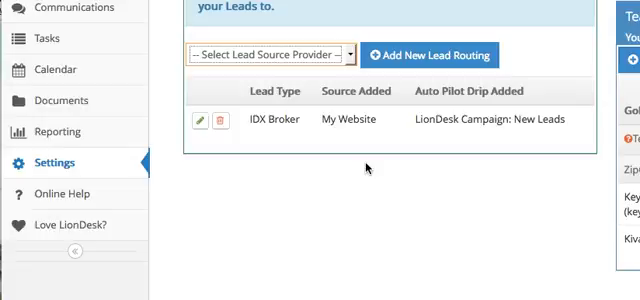
mouse_move(362, 158)
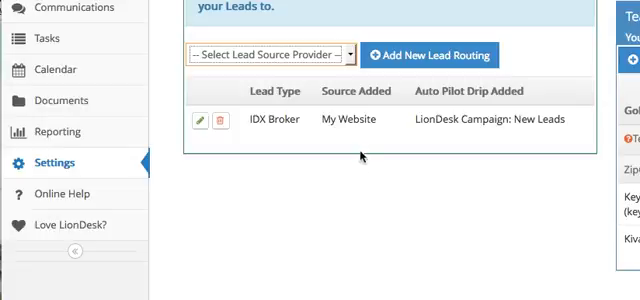
mouse_move(360, 158)
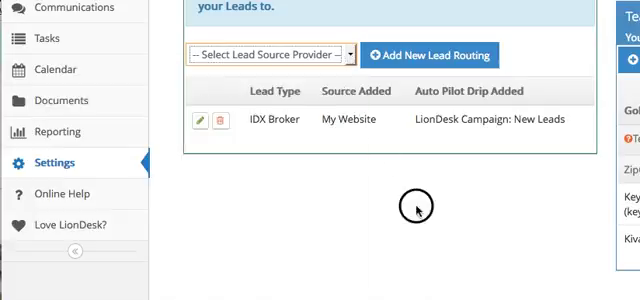
mouse_move(72, 164)
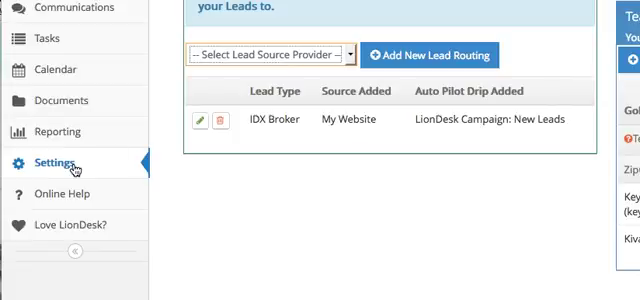
mouse_move(336, 12)
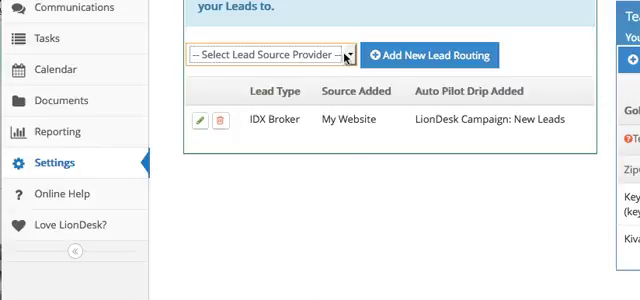
Start a new lead routing rule for the IDX Broker provider.
left_click(270, 54)
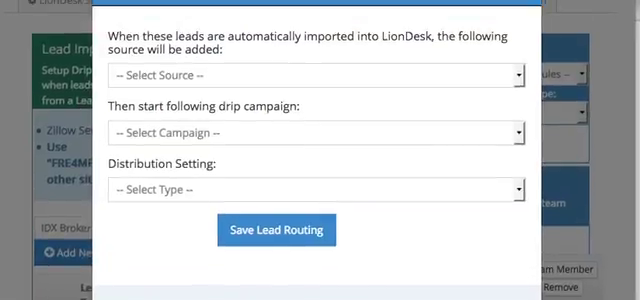
Save a rule with source My Website, New Leads drip campaign and Individual distribution.
left_click(312, 76)
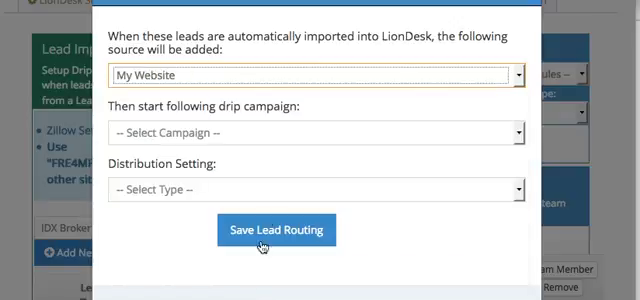
left_click(316, 132)
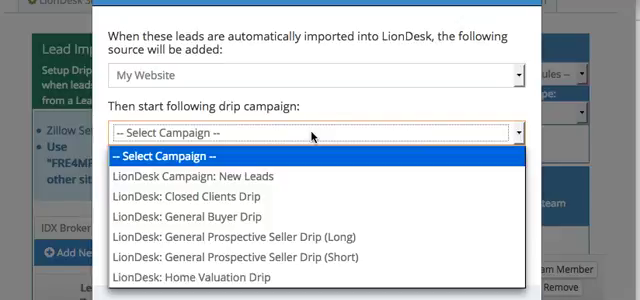
mouse_move(308, 156)
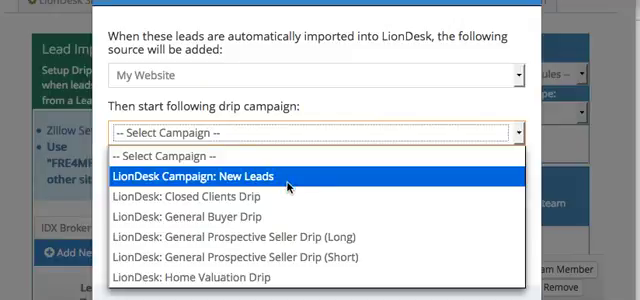
mouse_move(200, 276)
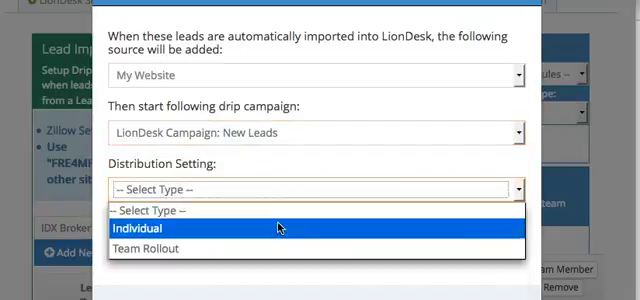
mouse_move(280, 248)
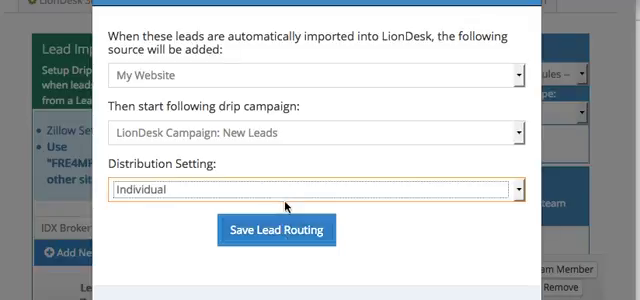
left_click(280, 230)
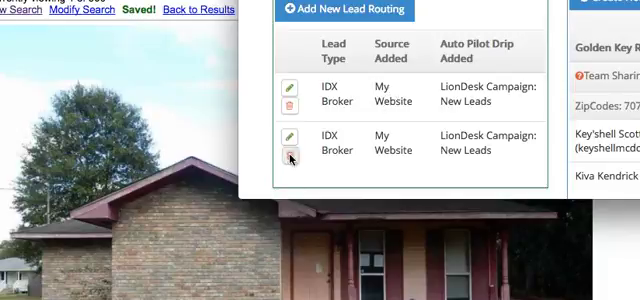
Delete the duplicate IDX Broker / My Website routing row via its trash icon.
left_click(290, 158)
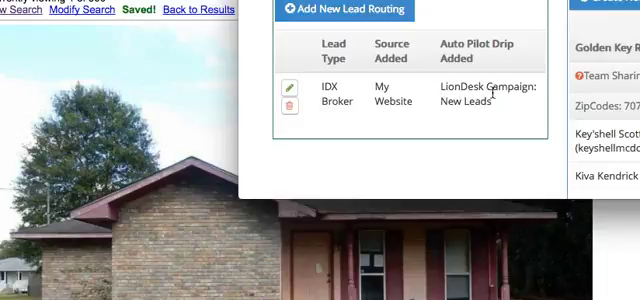
mouse_move(488, 96)
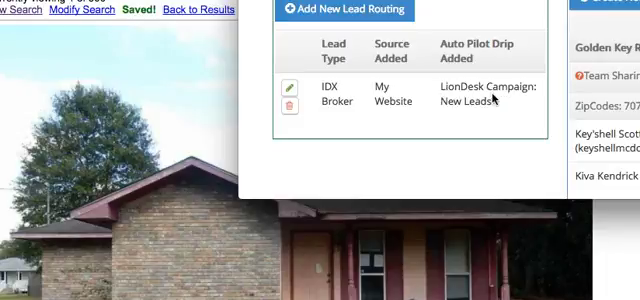